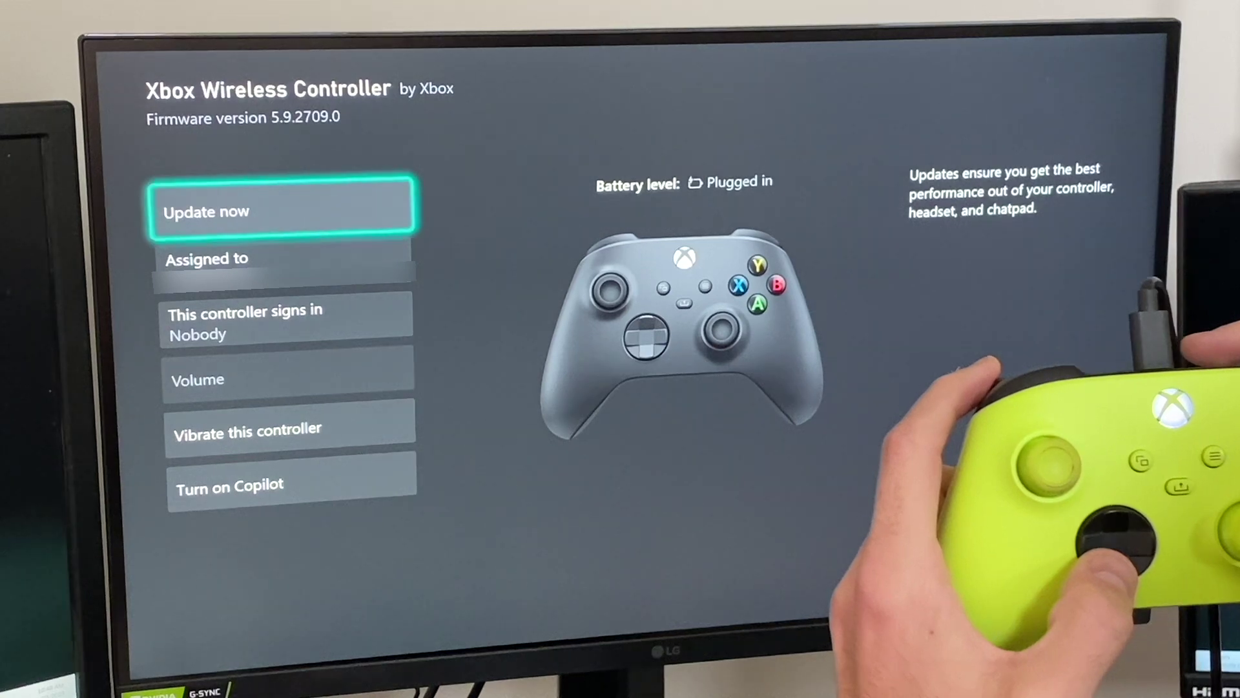
Start the Xbox Wireless Controller update with Update now, reaching the 'Before we start' screen
left_click(280, 211)
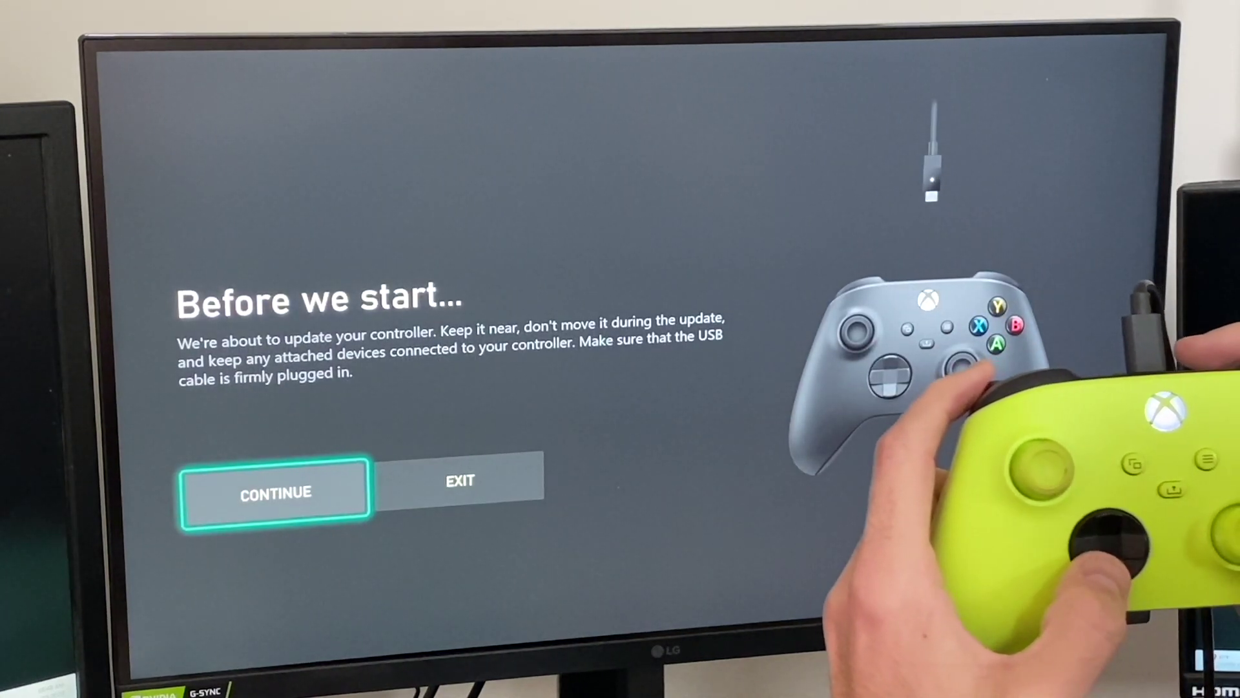